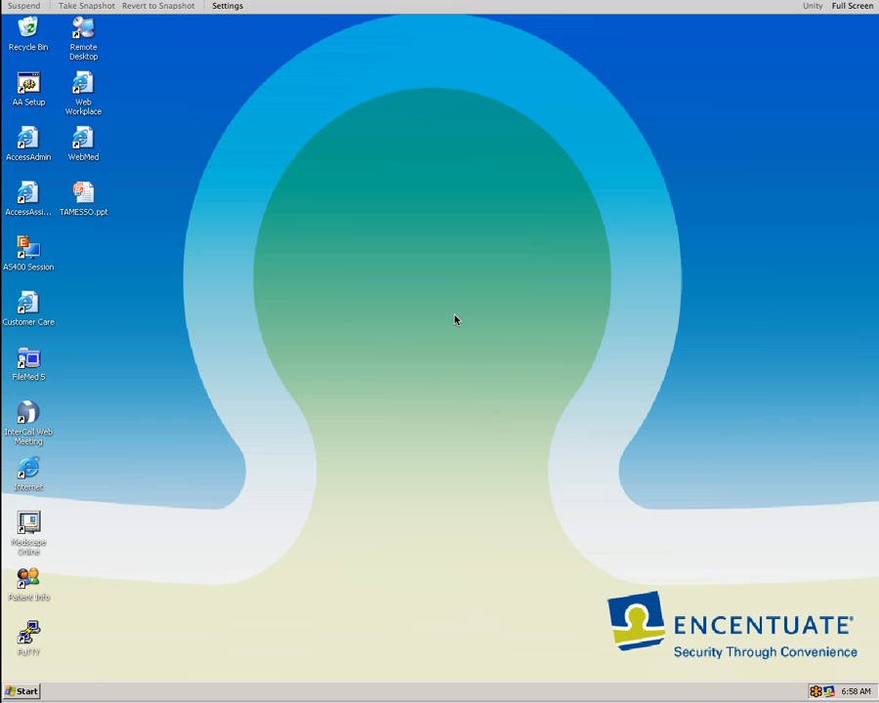
{"action": "mouse_move", "coordinate": [97, 500]}
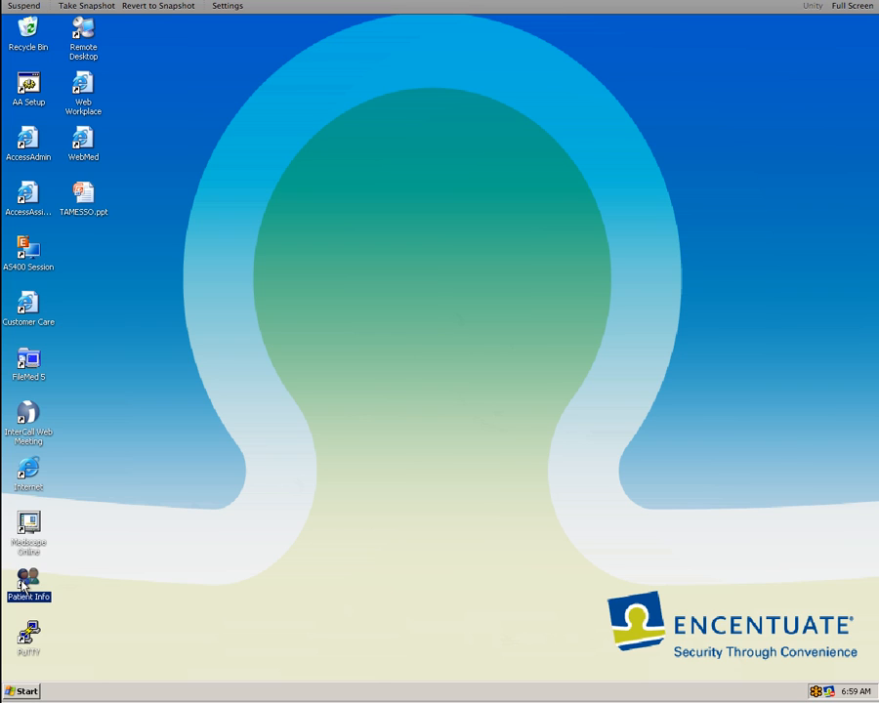
{"action": "mouse_move", "coordinate": [29, 582]}
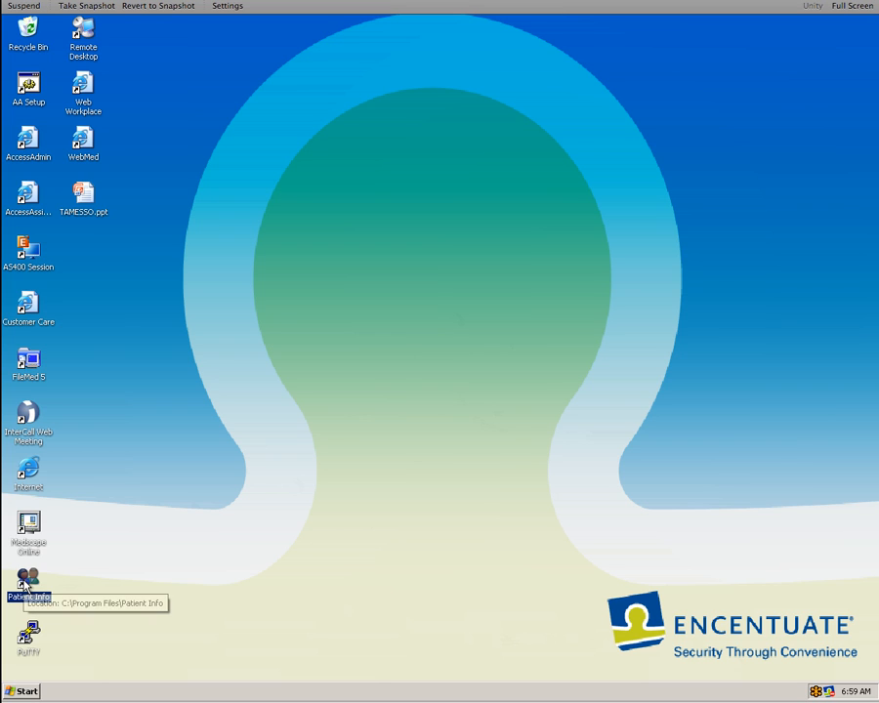
Step: Launch Patient Information Manager from its desktop shortcut so its blank Login dialog appears
{"action": "double_click", "coordinate": [27, 582]}
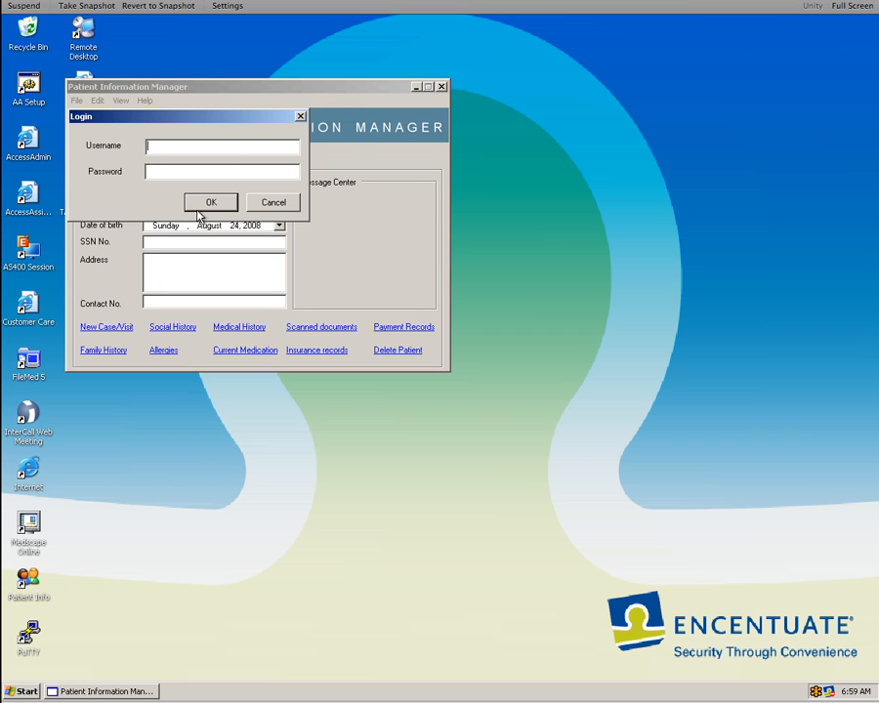
{"action": "mouse_move", "coordinate": [379, 275]}
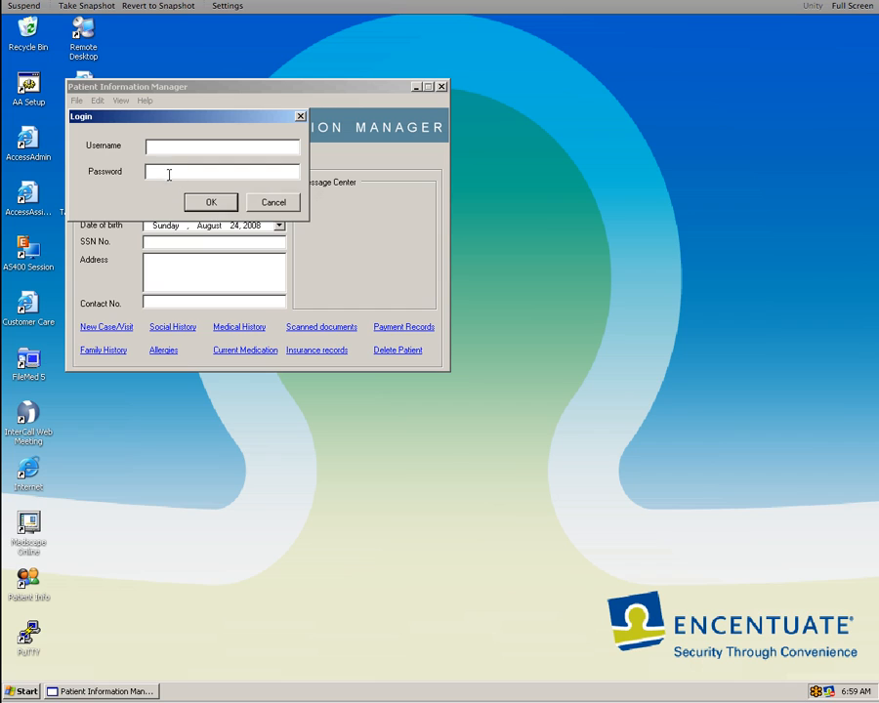
{"action": "mouse_move", "coordinate": [297, 148]}
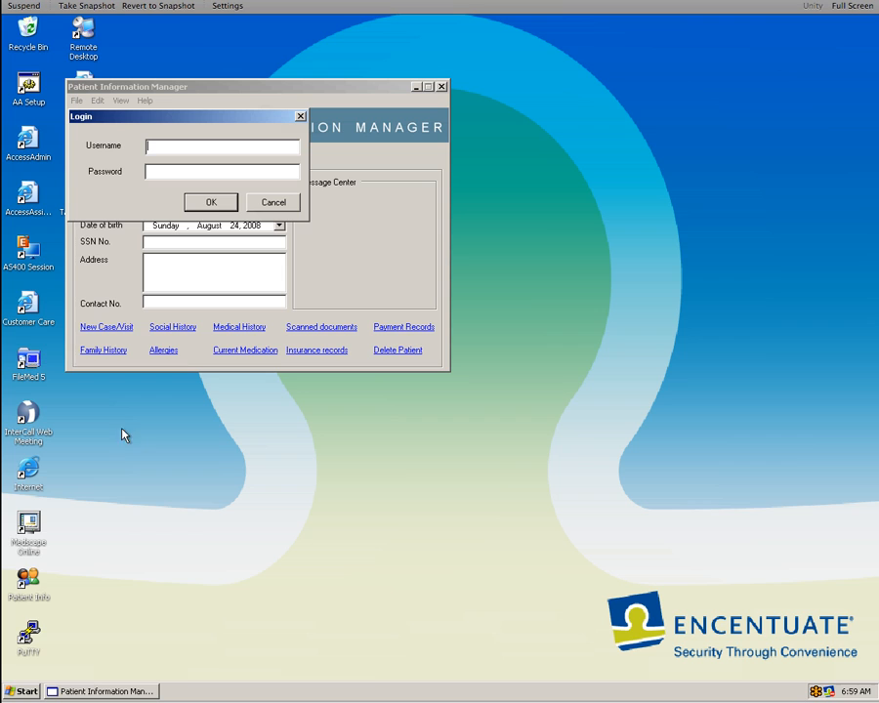
Step: Expand the Start menu's All Programs list to reach Encentuate AccessStudio
{"action": "left_click", "coordinate": [21, 691]}
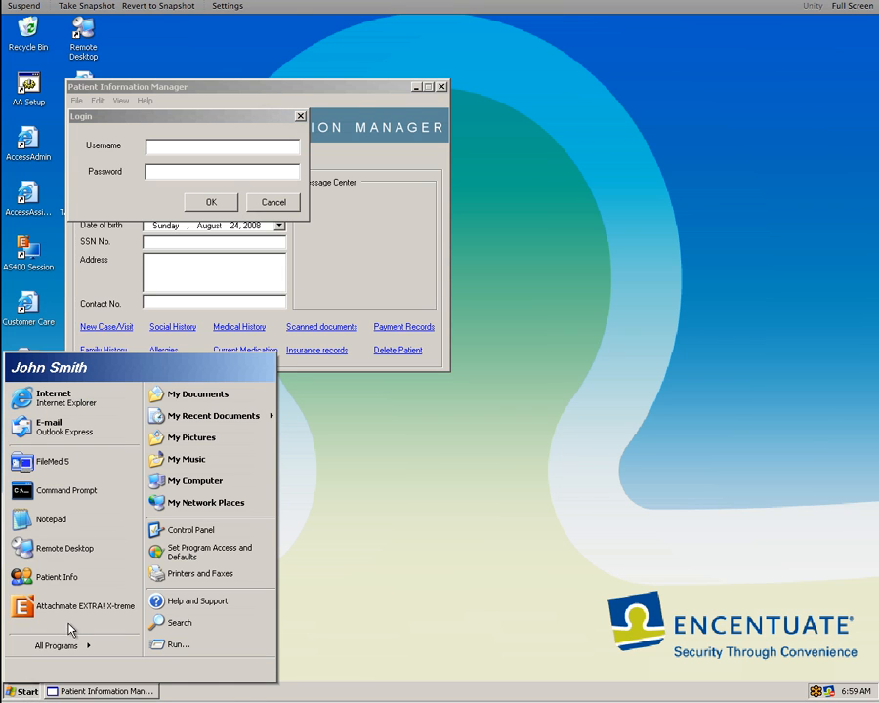
{"action": "mouse_move", "coordinate": [243, 433]}
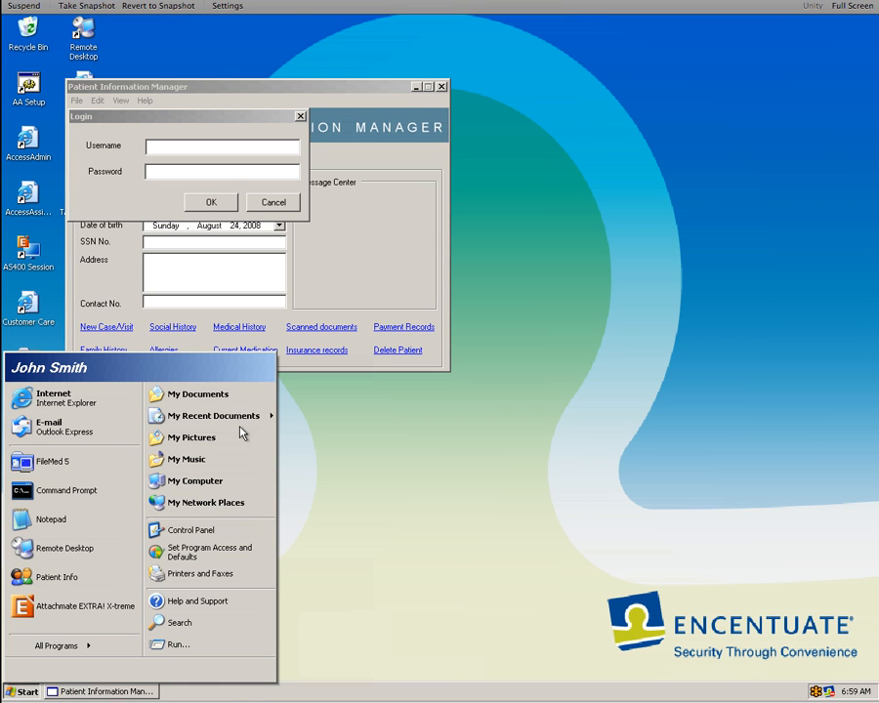
{"action": "mouse_move", "coordinate": [64, 546]}
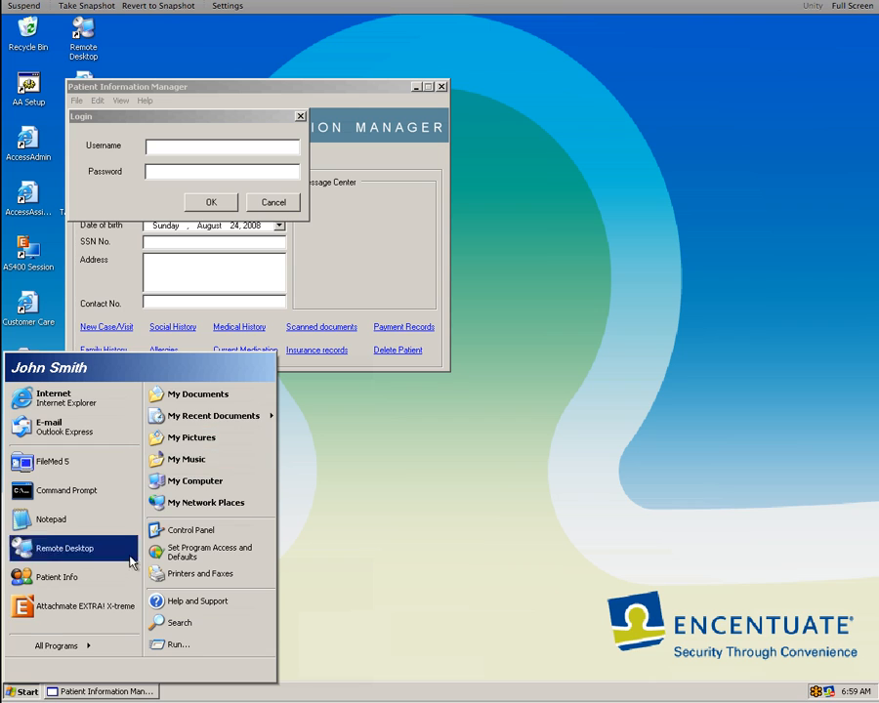
{"action": "left_click", "coordinate": [57, 645]}
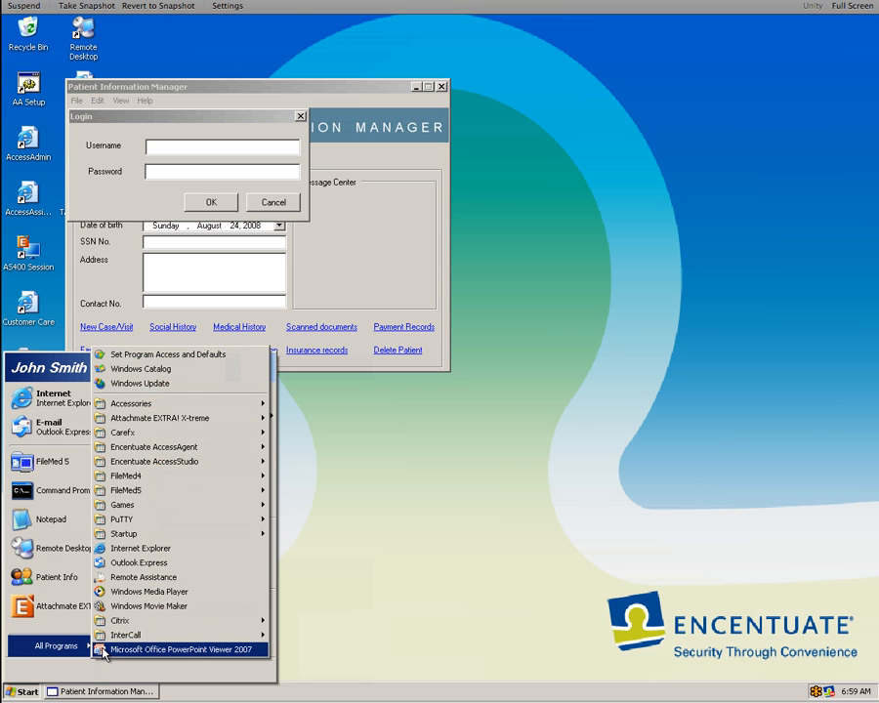
{"action": "mouse_move", "coordinate": [152, 445]}
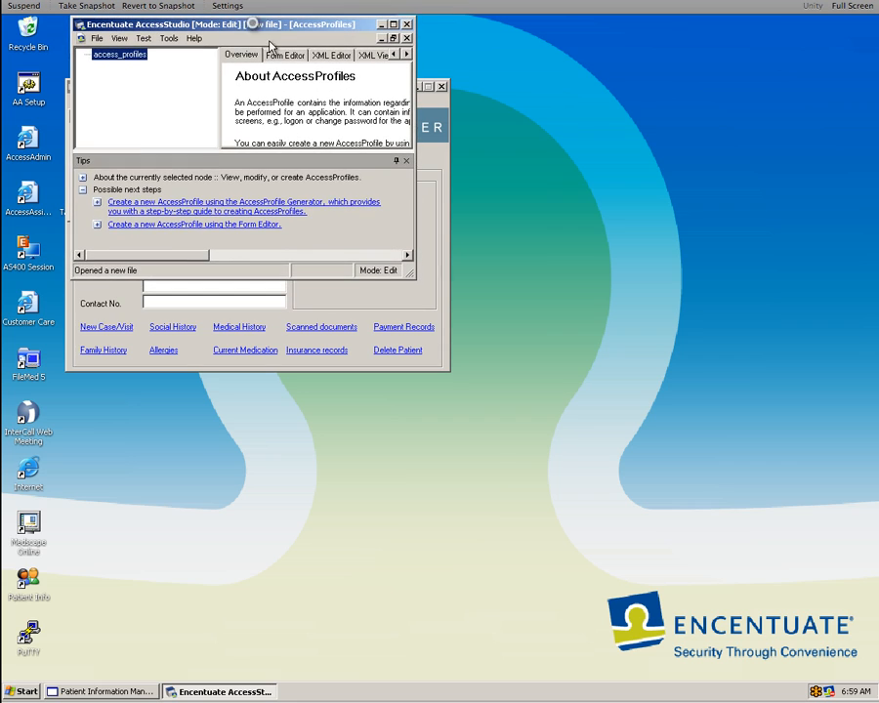
Step: Import profile data from IMS and start the AccessProfile Generator wizard
{"action": "left_click", "coordinate": [145, 39]}
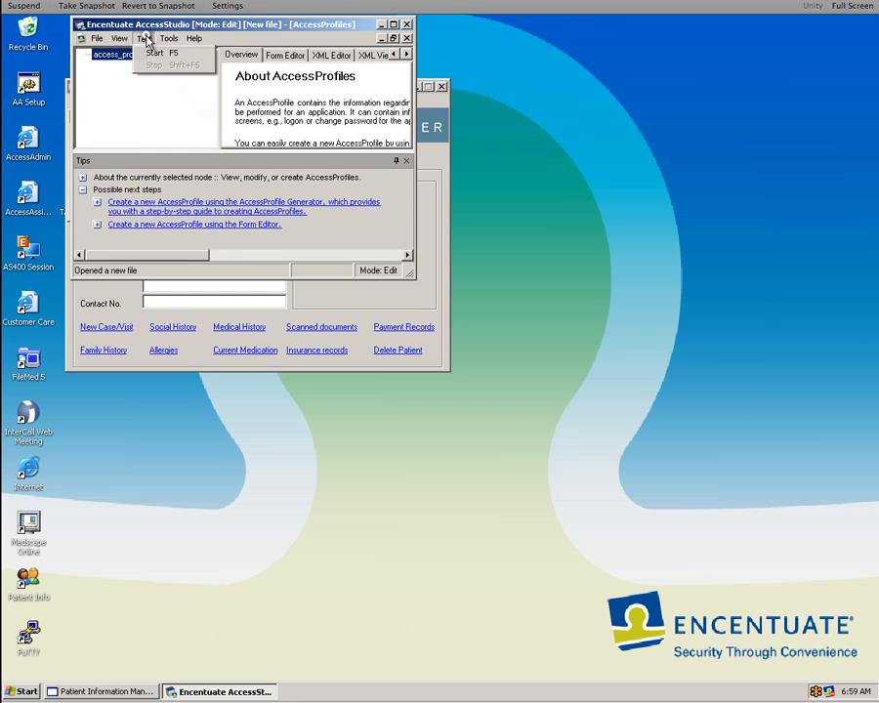
{"action": "left_click", "coordinate": [98, 39]}
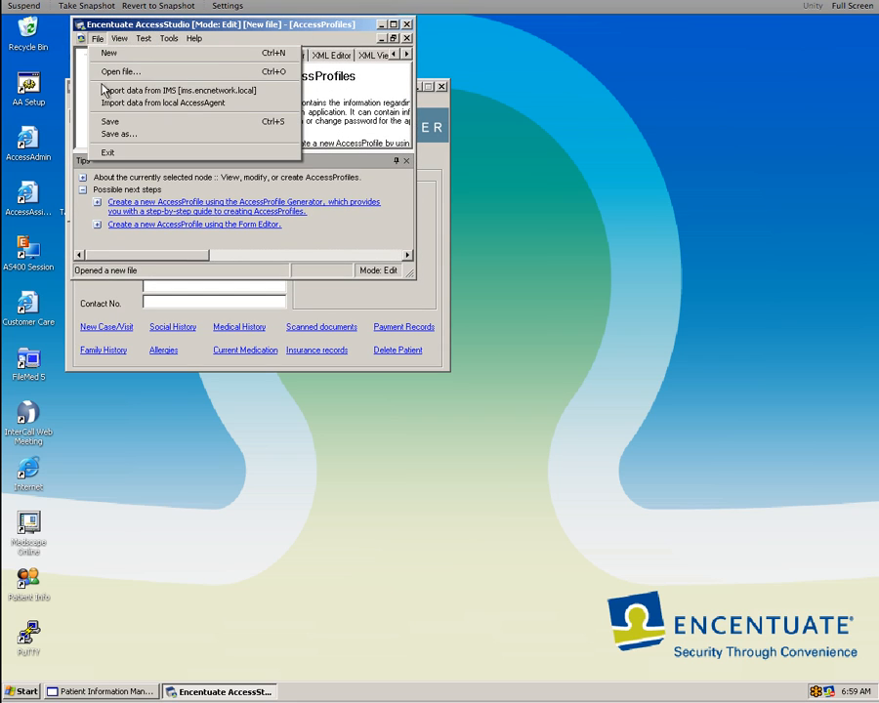
{"action": "left_click", "coordinate": [178, 90]}
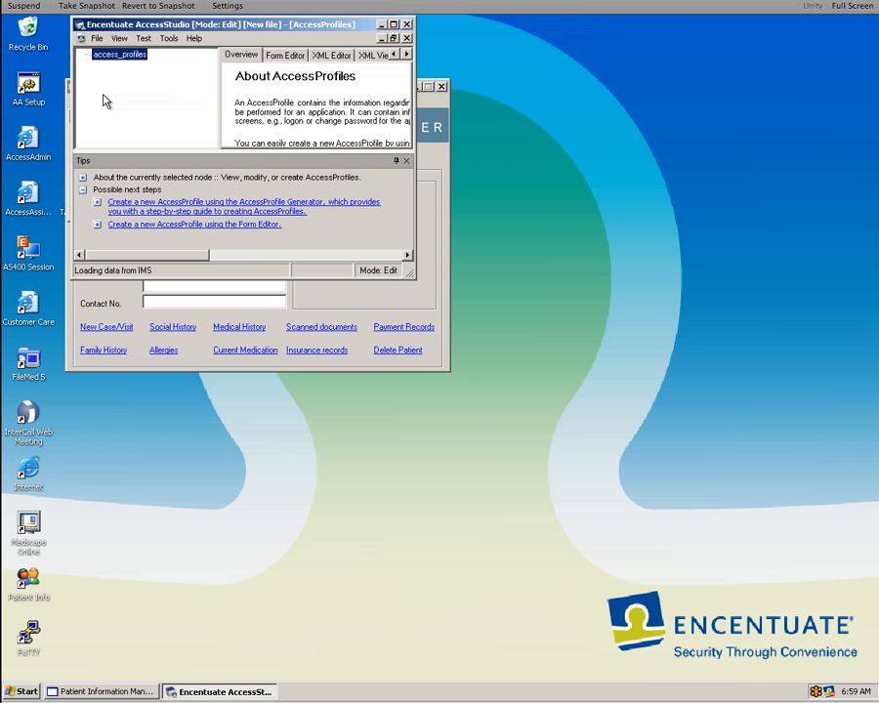
{"action": "left_click", "coordinate": [85, 55]}
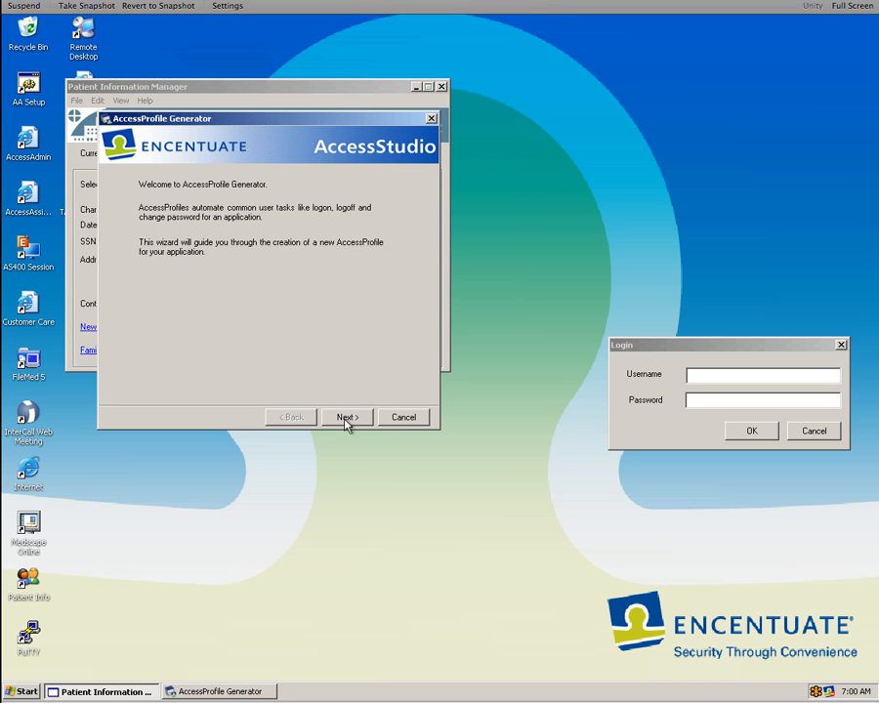
Step: Name the application Patient Info as a Windows (Win32, 16 bit) application and continue
{"action": "left_click", "coordinate": [347, 418]}
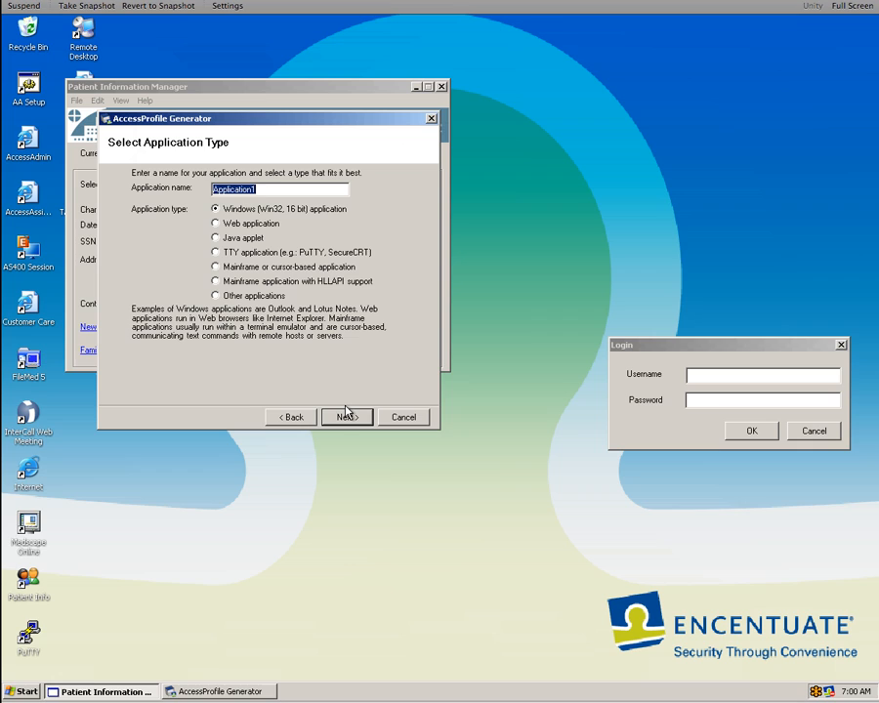
{"action": "type", "text": "Patient Info"}
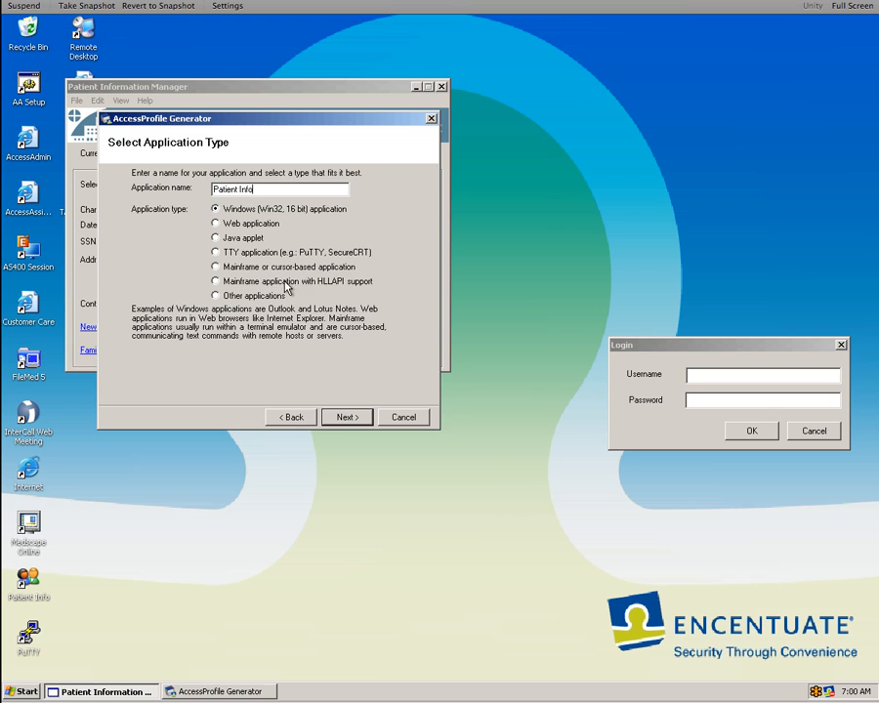
{"action": "mouse_move", "coordinate": [252, 316]}
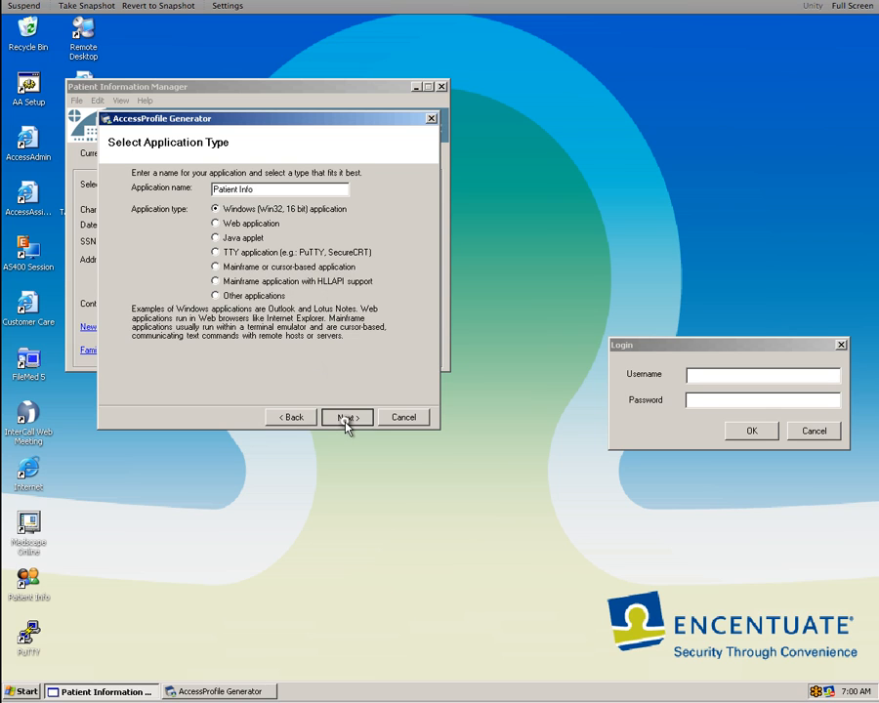
{"action": "left_click", "coordinate": [344, 418]}
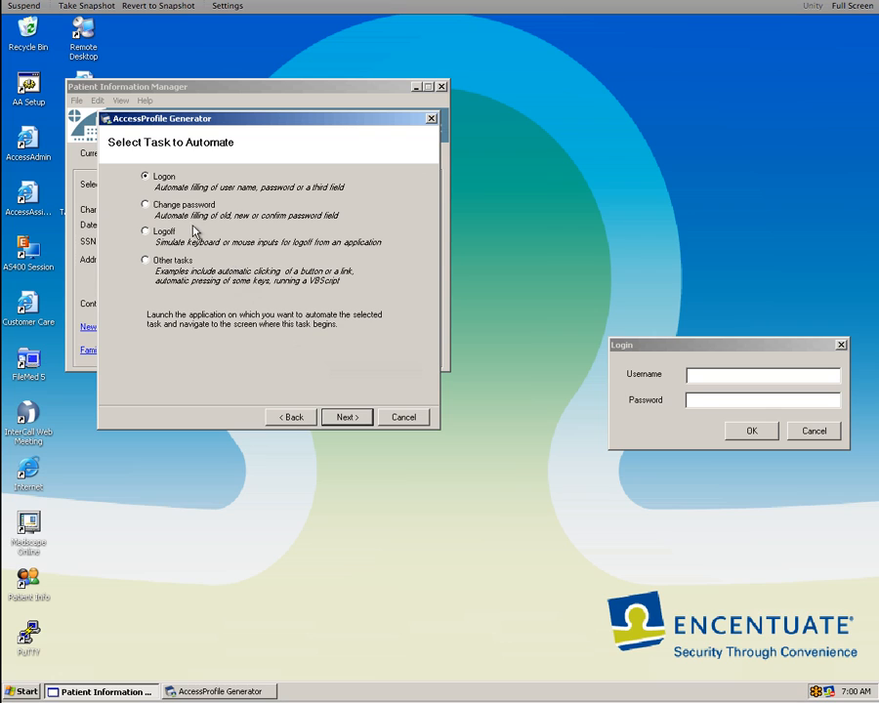
{"action": "mouse_move", "coordinate": [166, 245]}
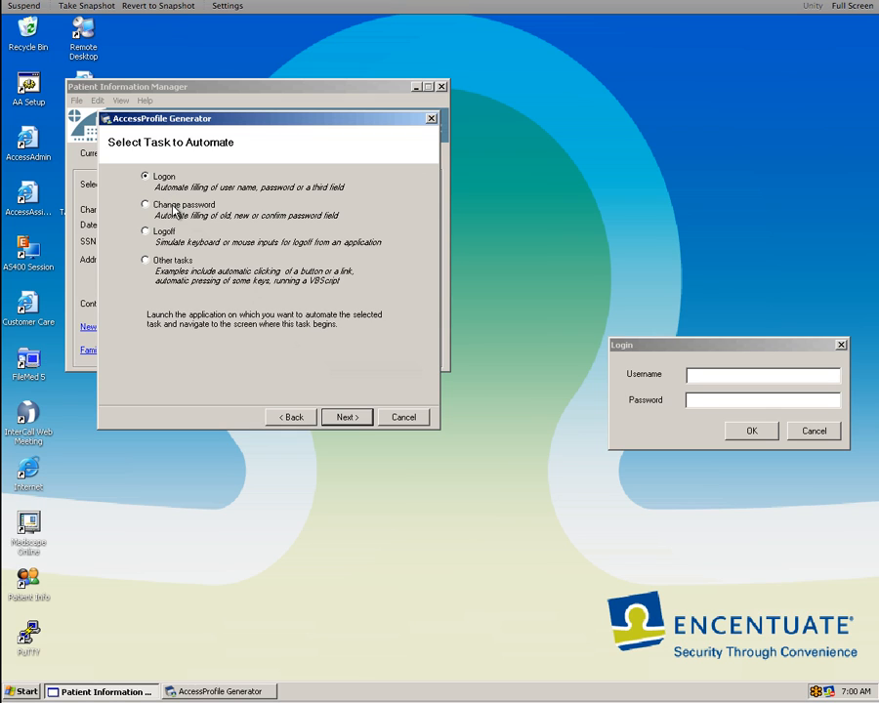
{"action": "mouse_move", "coordinate": [227, 213]}
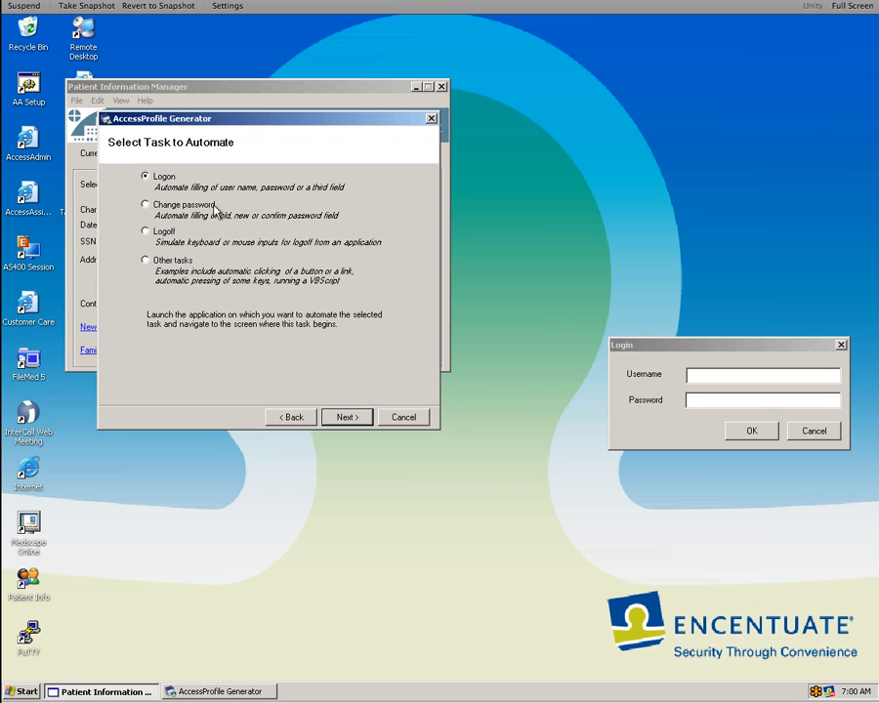
{"action": "mouse_move", "coordinate": [293, 277]}
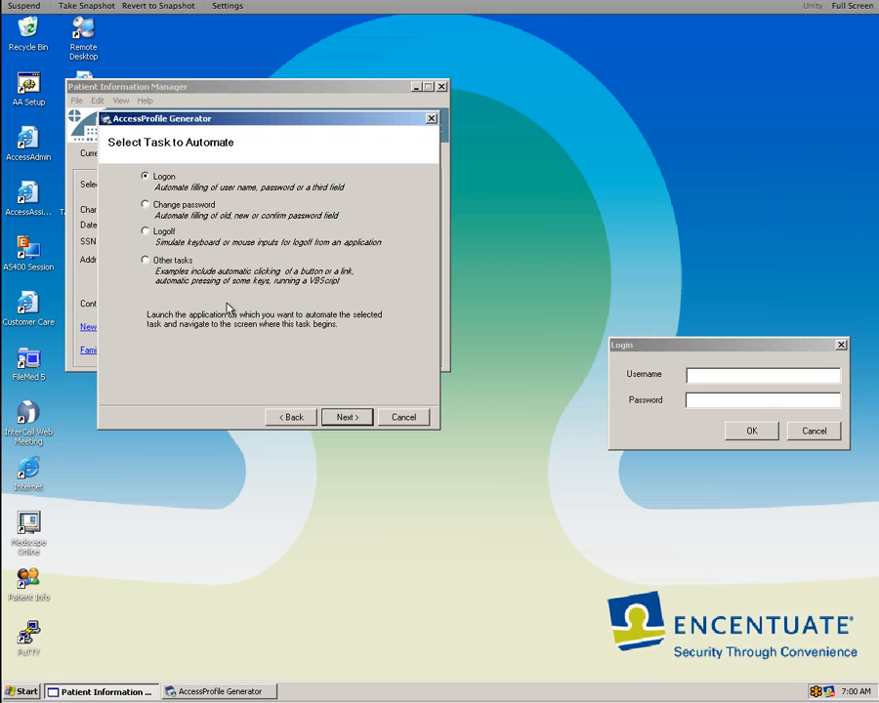
{"action": "mouse_move", "coordinate": [269, 328]}
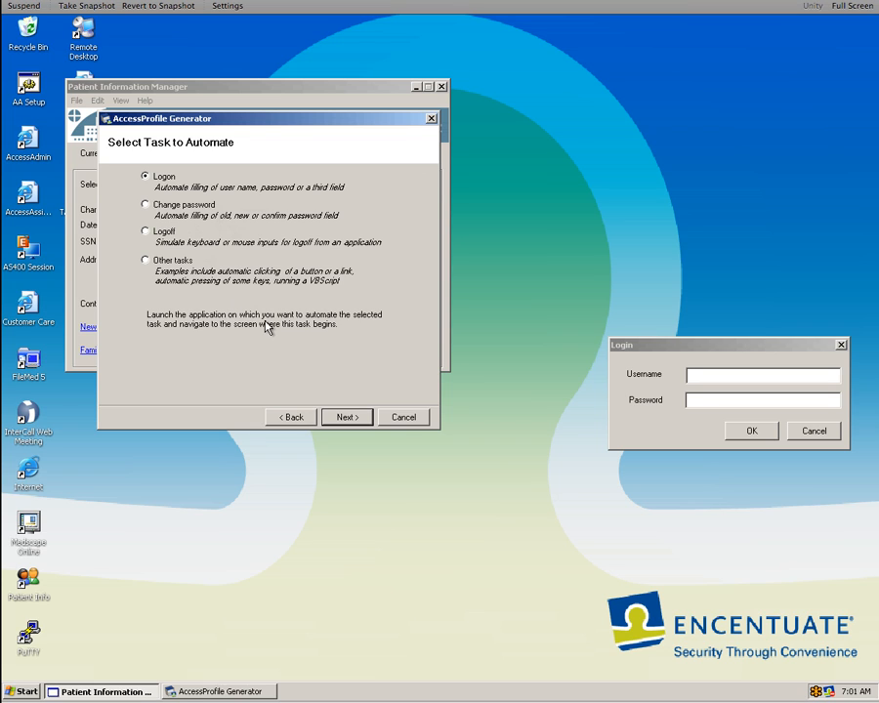
Step: Keep Logon as the task to automate and move to logon screen identification
{"action": "left_click", "coordinate": [345, 418]}
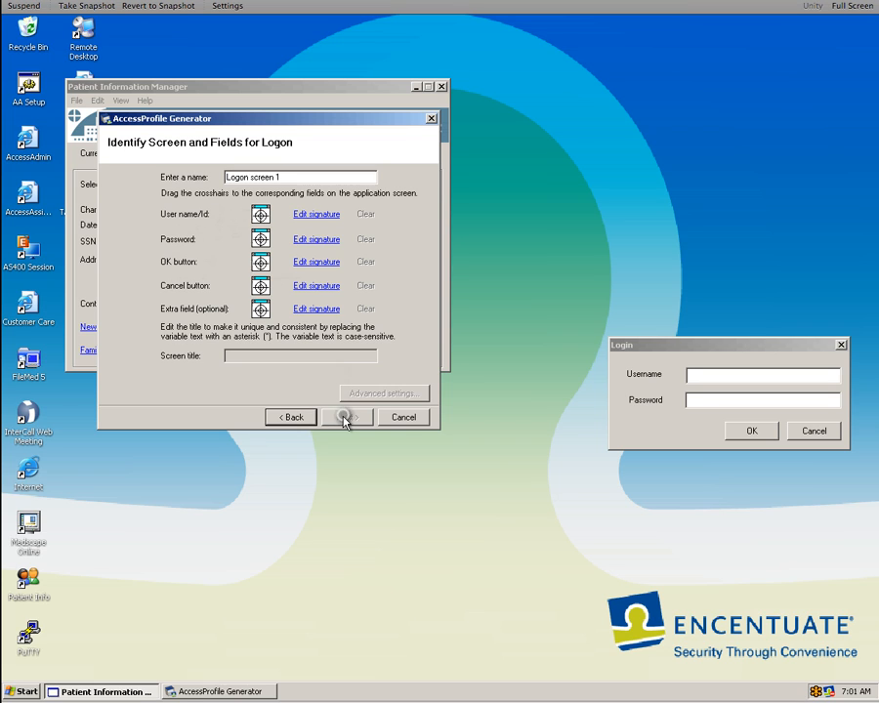
Step: Accept the identified logon screen fields, skip the success screen, and finish the Patient Info AccessProfile
{"action": "left_click", "coordinate": [348, 418]}
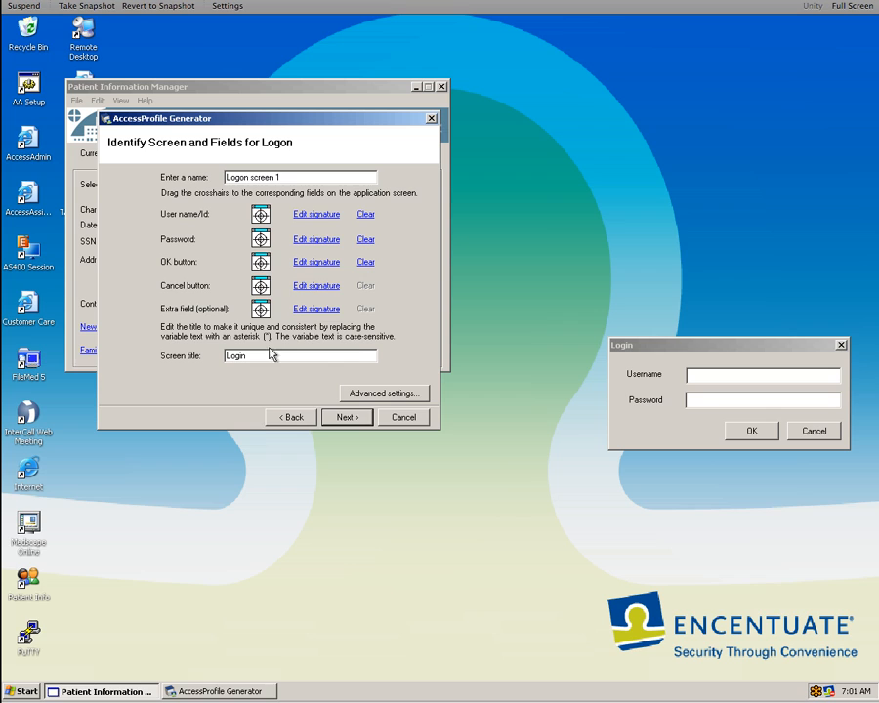
{"action": "left_click", "coordinate": [344, 418]}
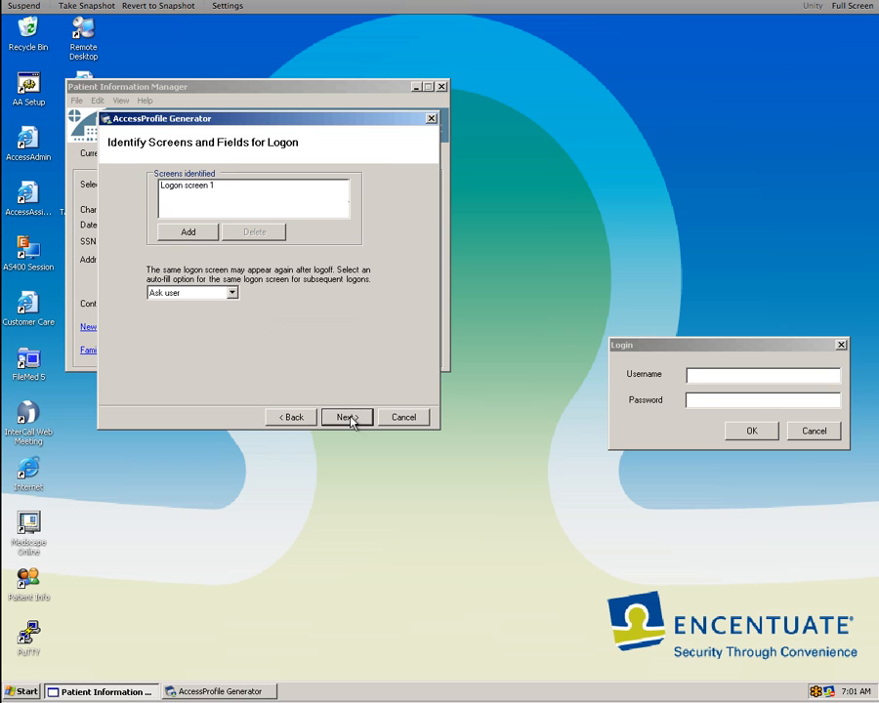
{"action": "left_click", "coordinate": [343, 418]}
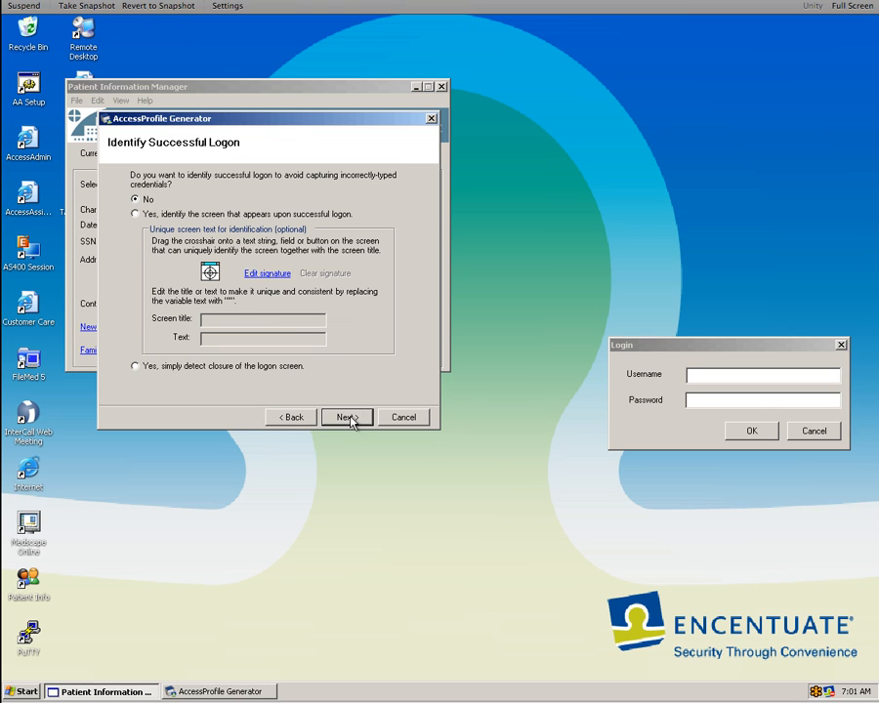
{"action": "left_click", "coordinate": [346, 418]}
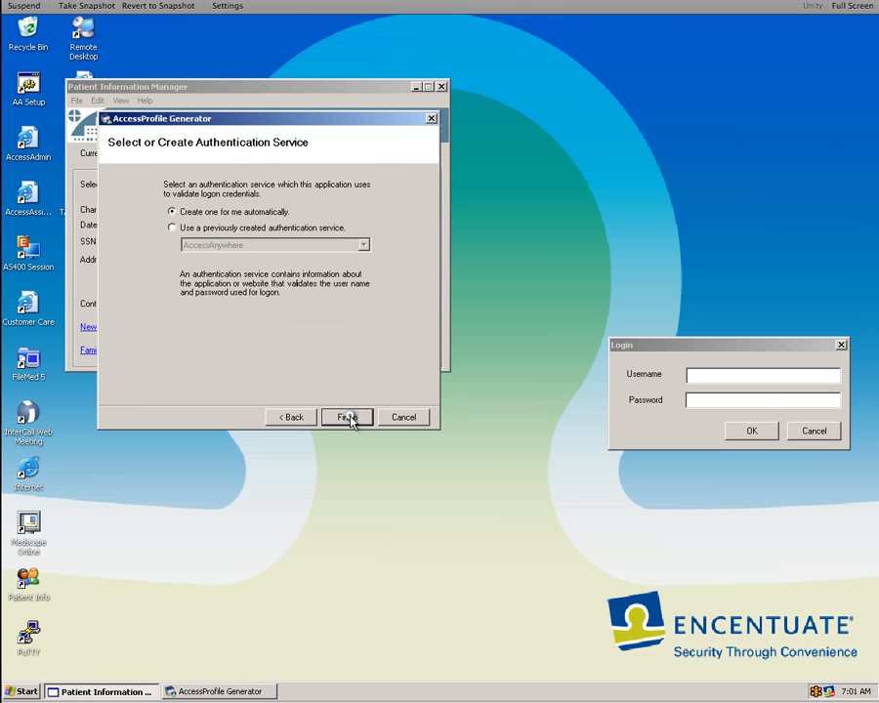
{"action": "left_click", "coordinate": [347, 417]}
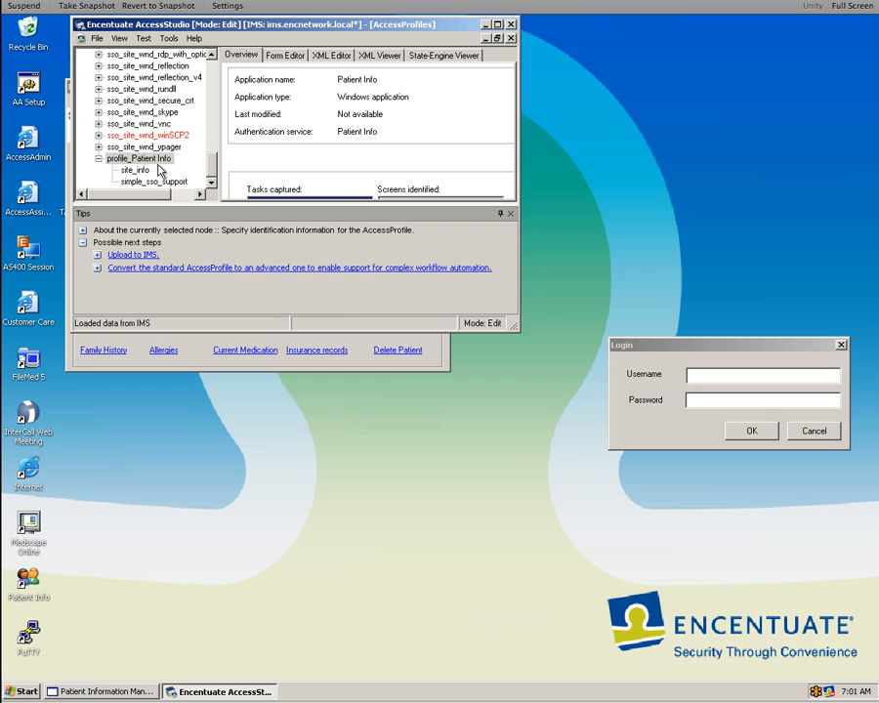
Step: Bring up the actions for profile_Patient Info in the profile tree, ready for upload to IMS
{"action": "right_click", "coordinate": [139, 158]}
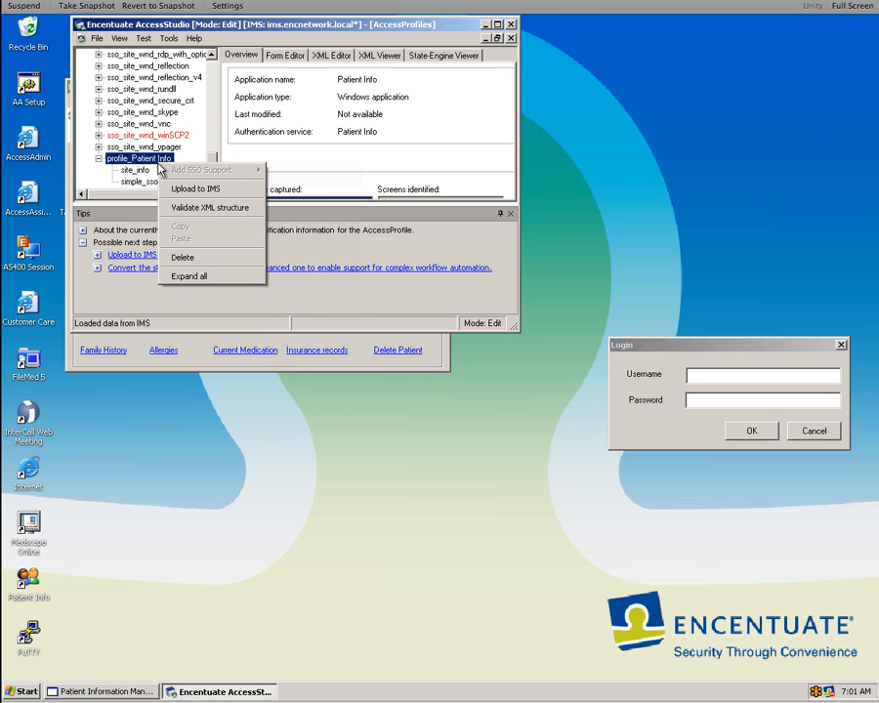